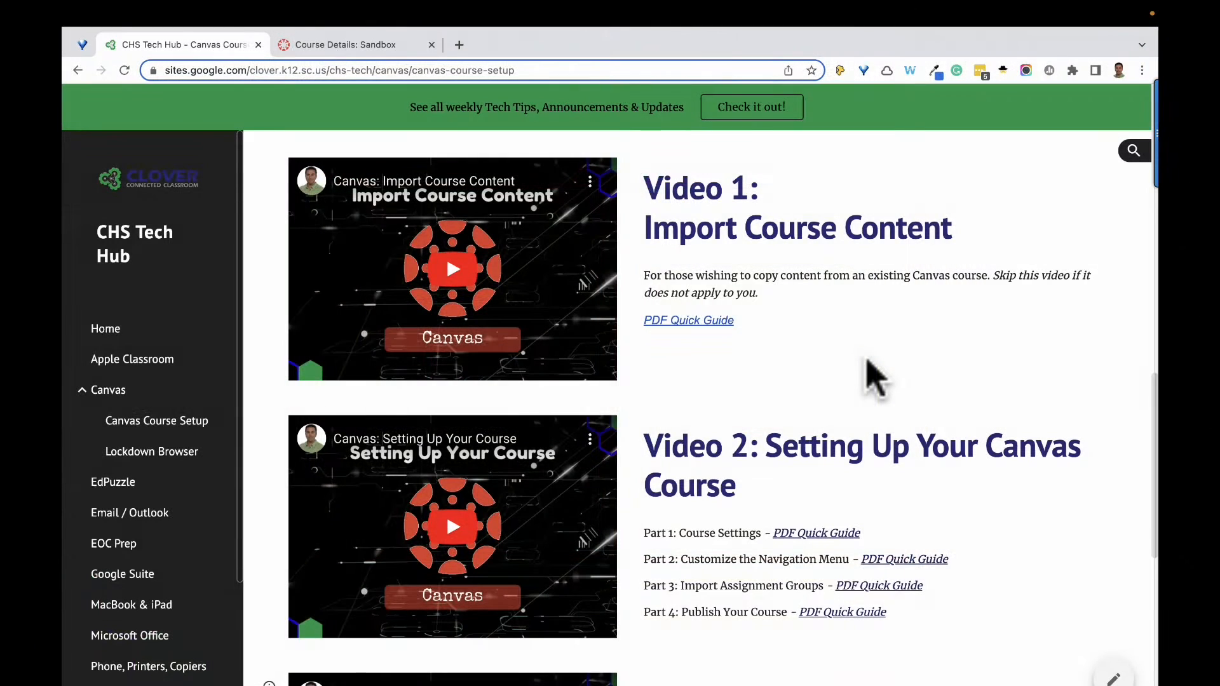
mouse_move(486, 152)
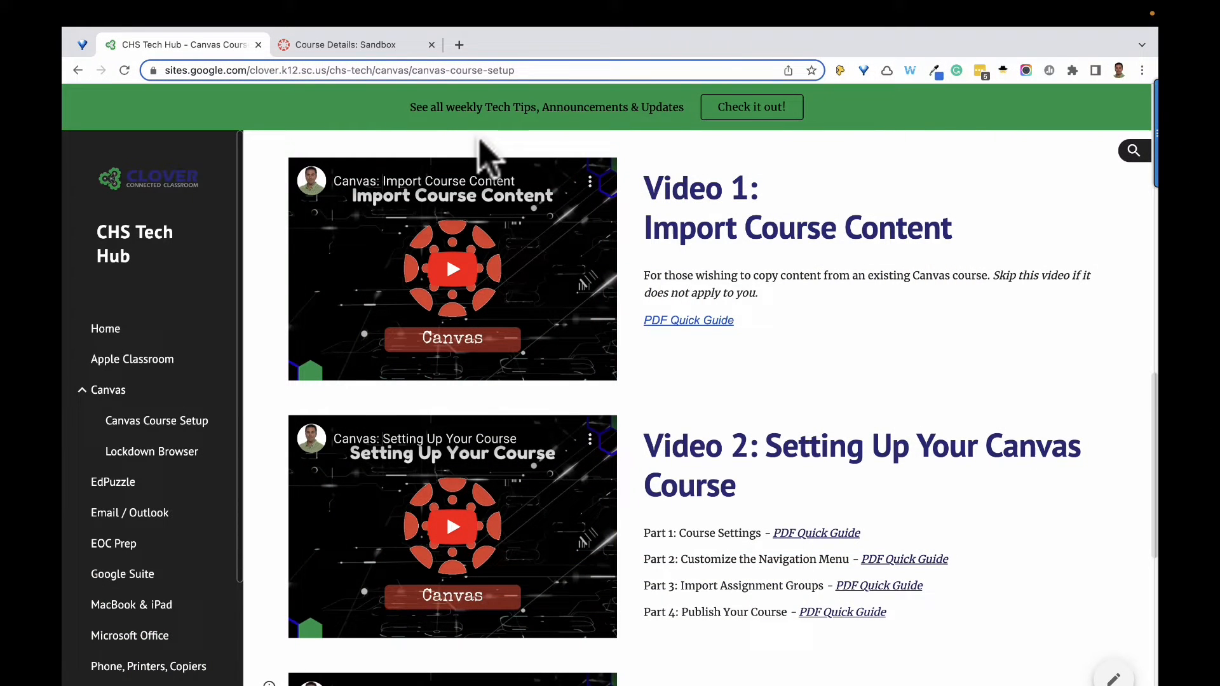
Exit full screen so the Sandbox Course Details page shows in a desktop window
click(346, 45)
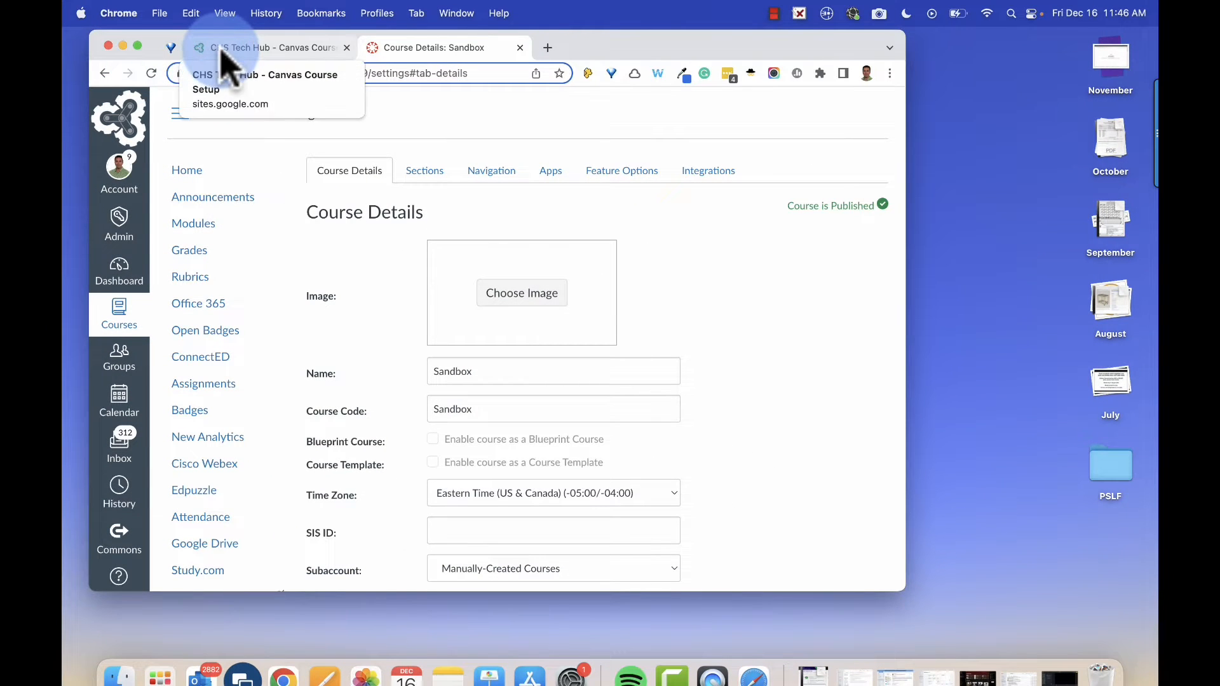
Drag the CHS Tech Hub Canvas Course Setup tab out into a separate Chrome window
click(268, 47)
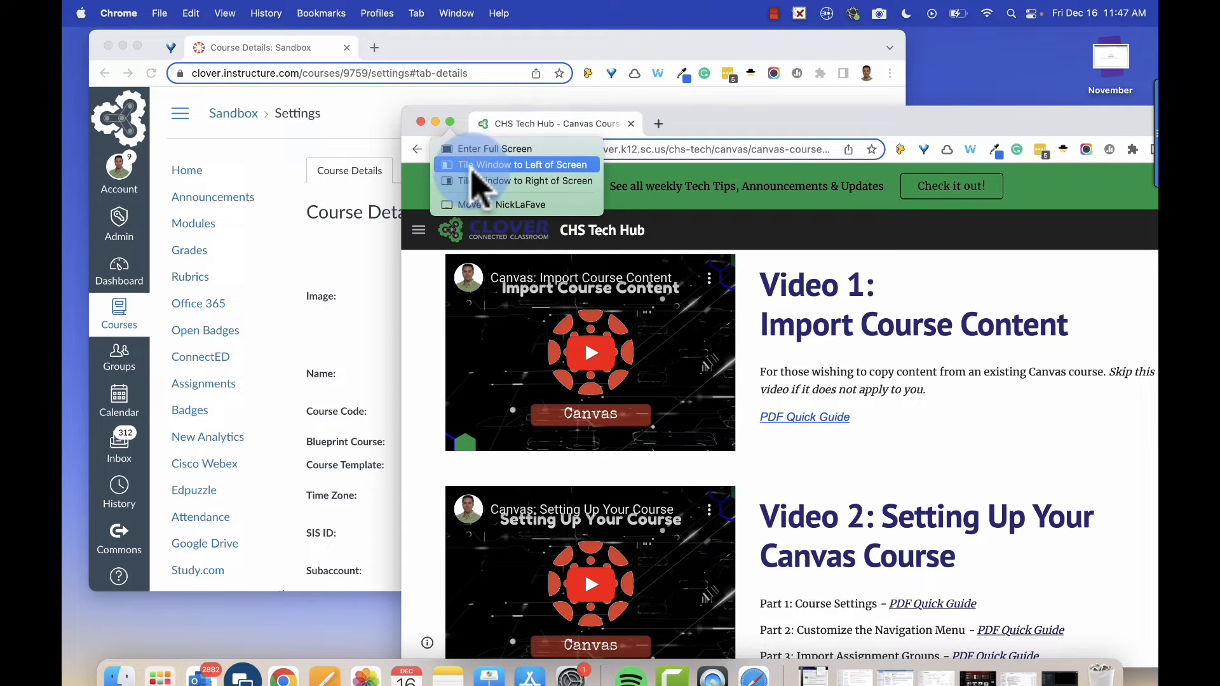
Tile CHS Tech Hub left of Sandbox settings, then drag the divider back toward half width
click(521, 164)
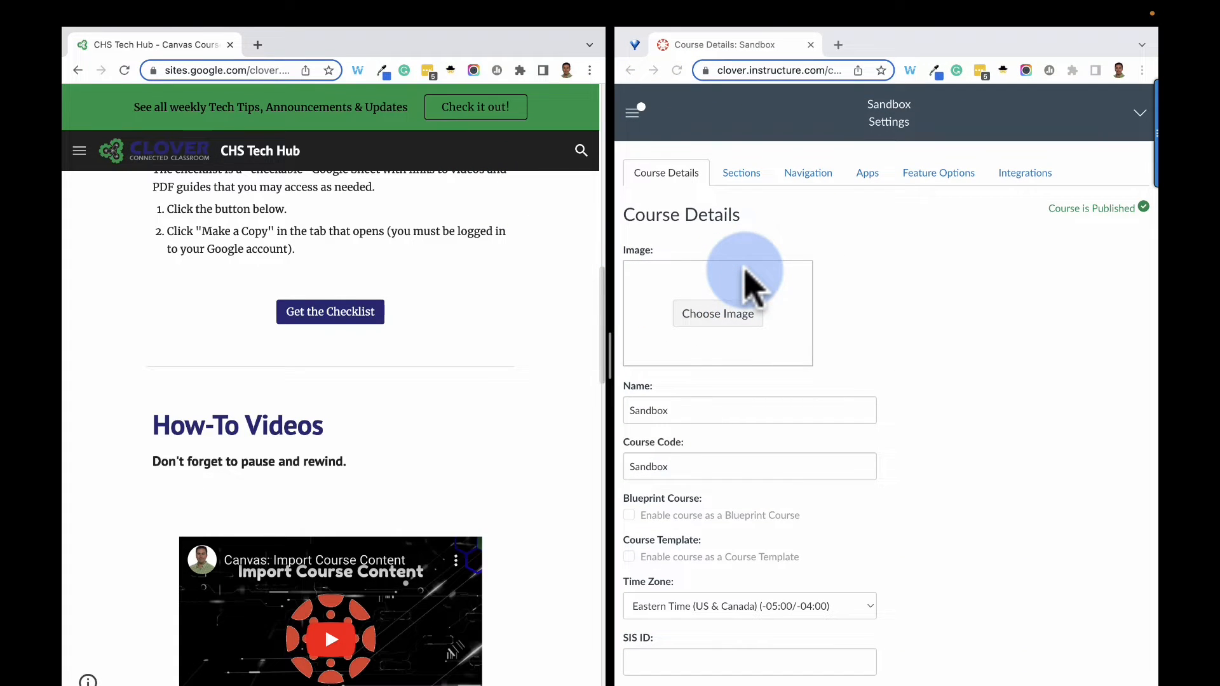
mouse_move(783, 346)
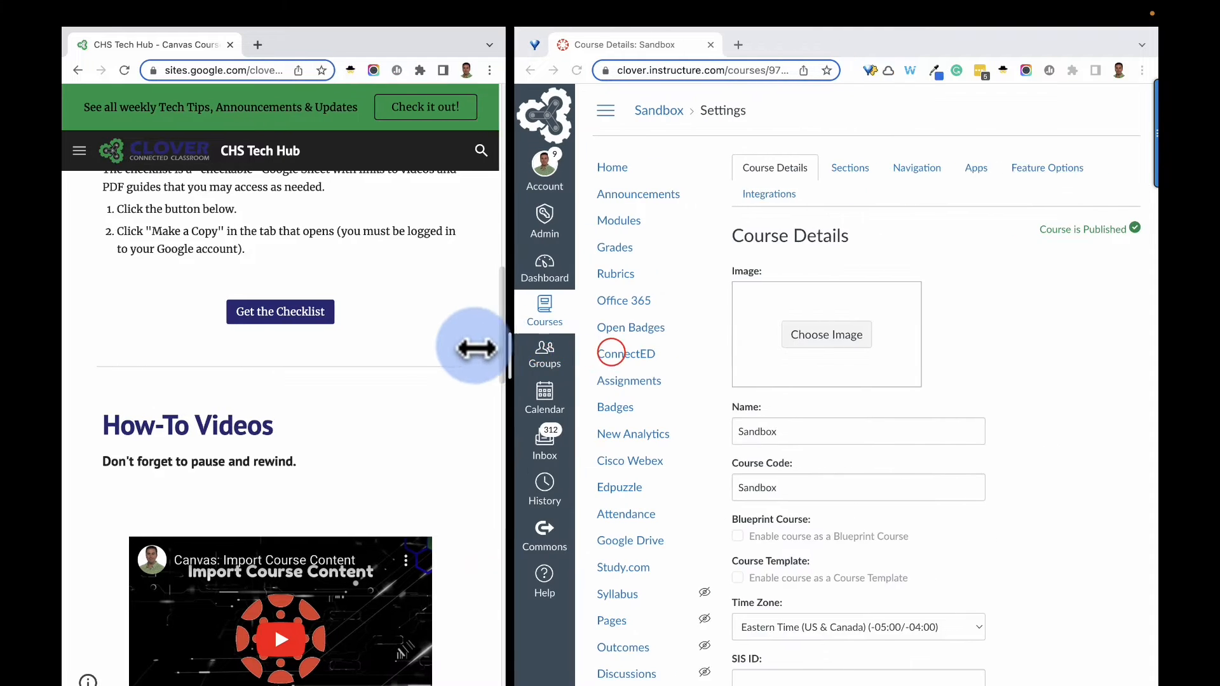
drag(478, 348, 689, 362)
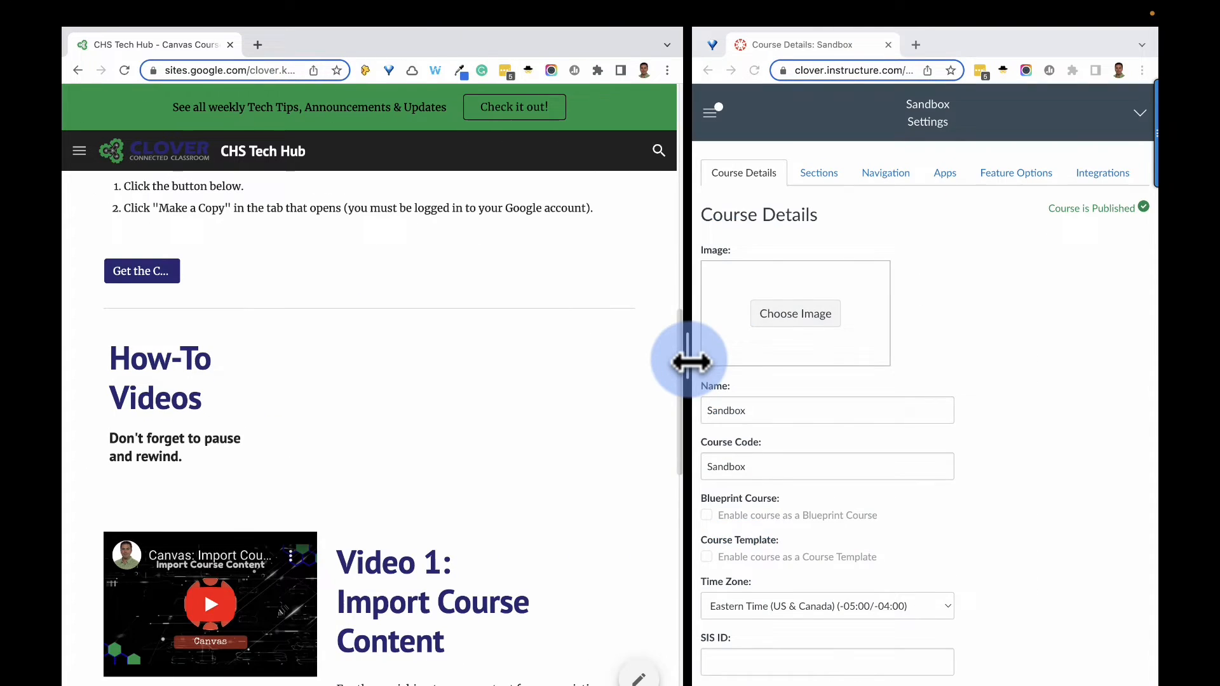
drag(690, 361, 572, 356)
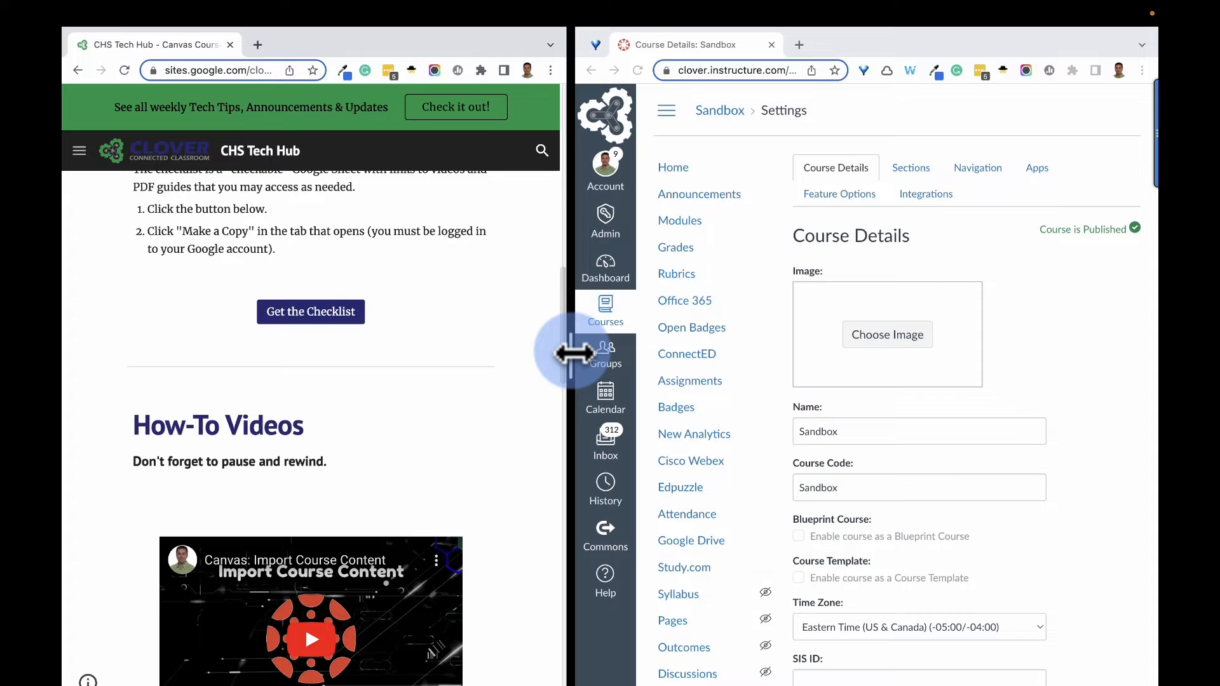
mouse_move(311, 113)
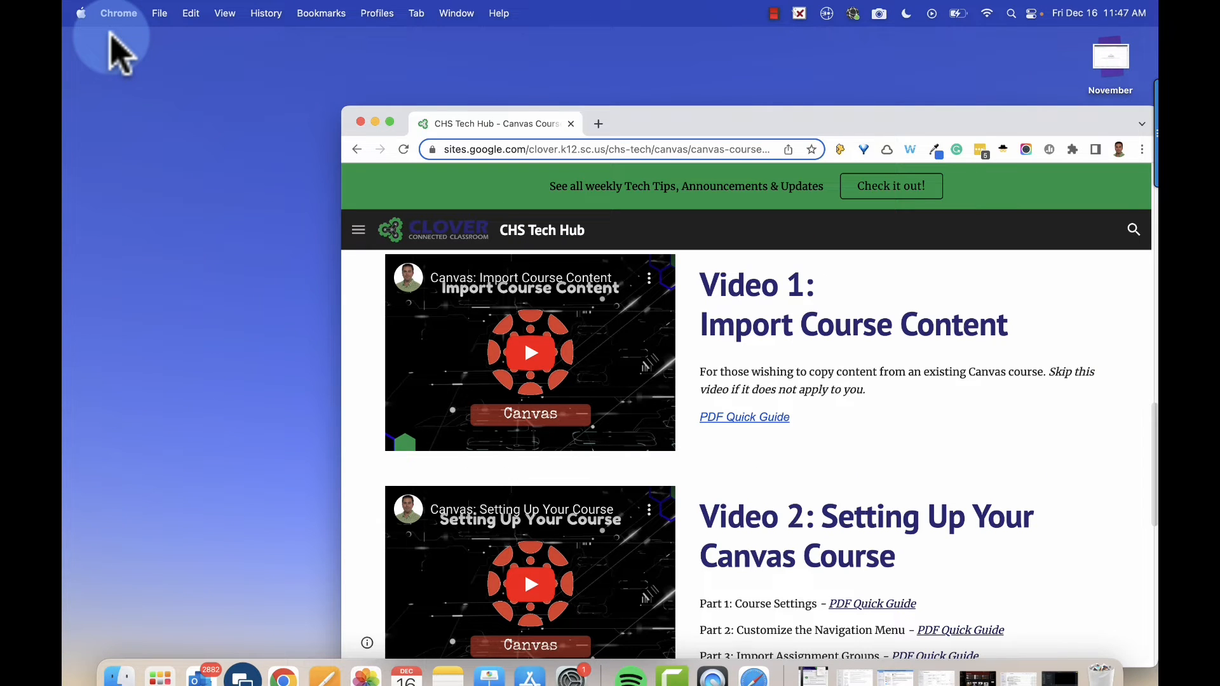
mouse_move(457, 13)
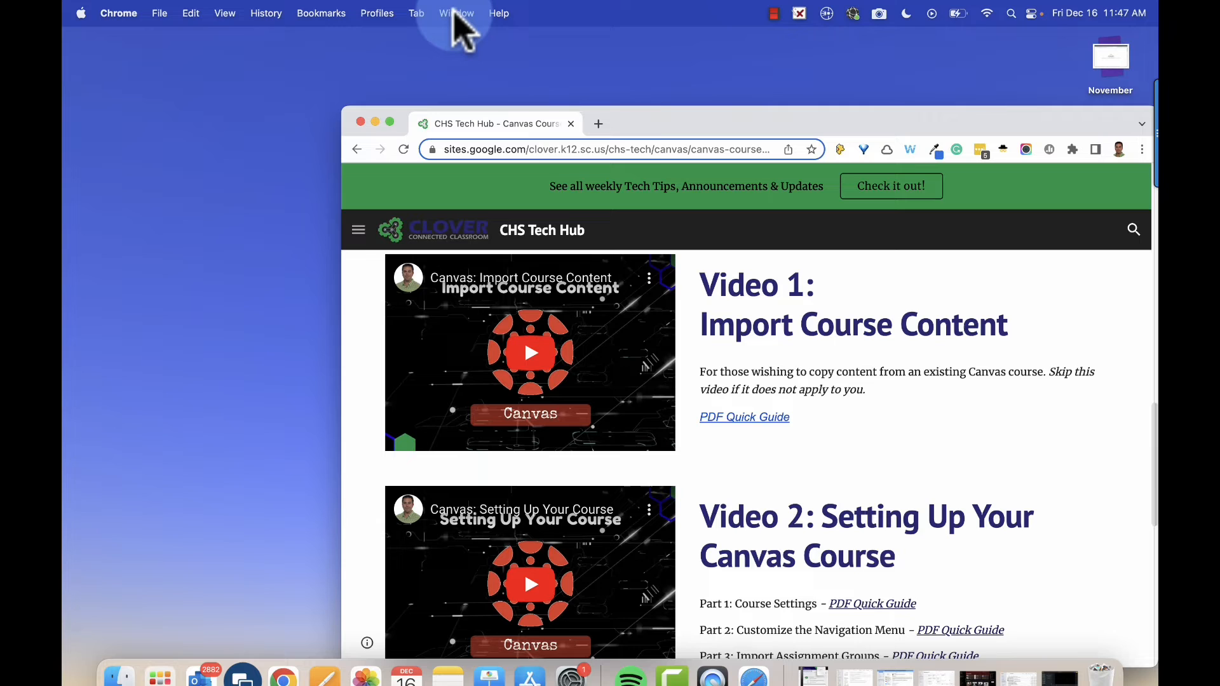
Choose Course Details: Sandbox from the Window menu to bring it forward alone
click(457, 13)
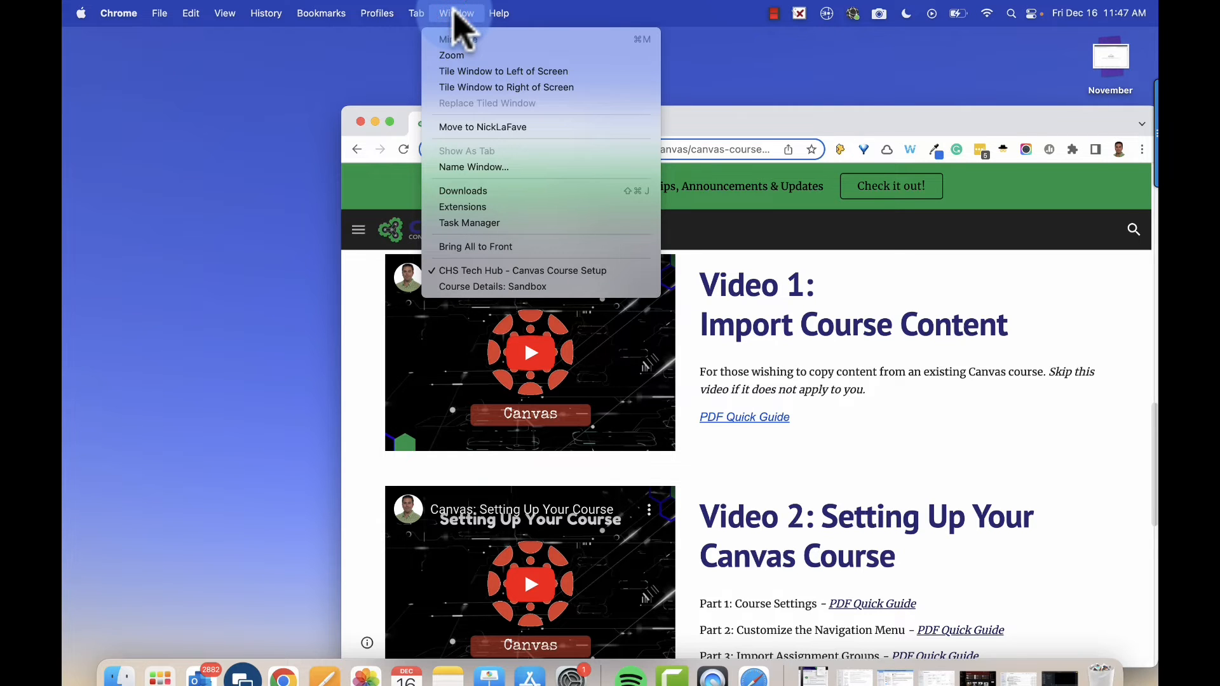
mouse_move(506, 287)
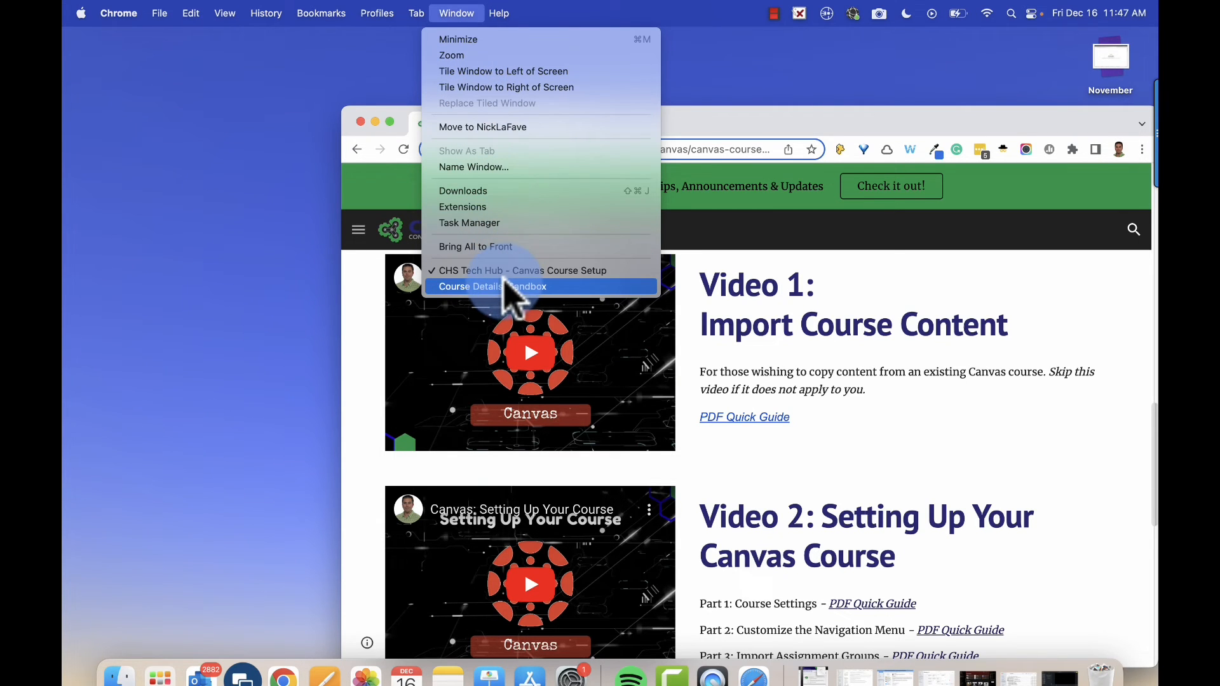
click(493, 286)
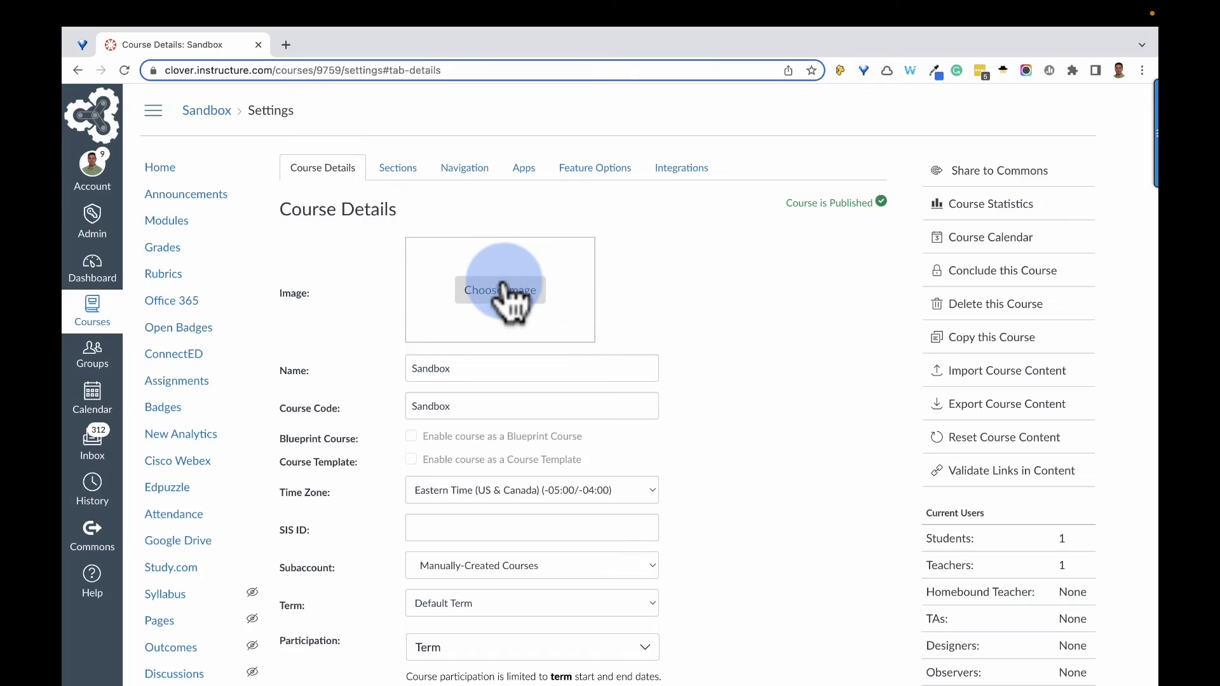